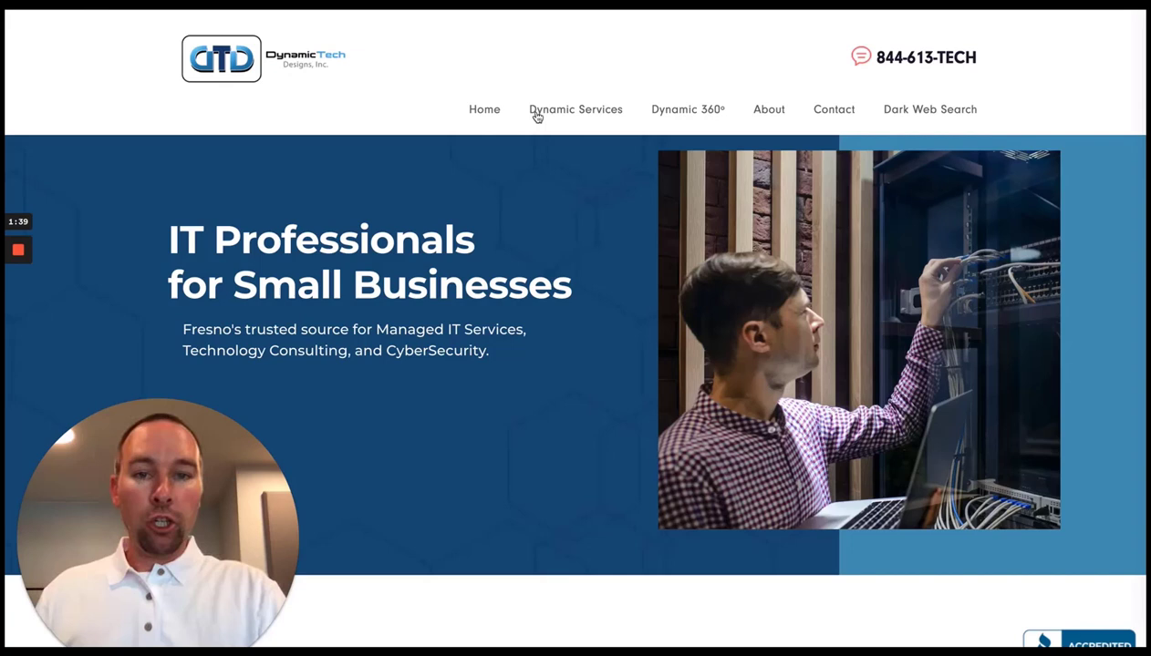
scroll("down", 3)
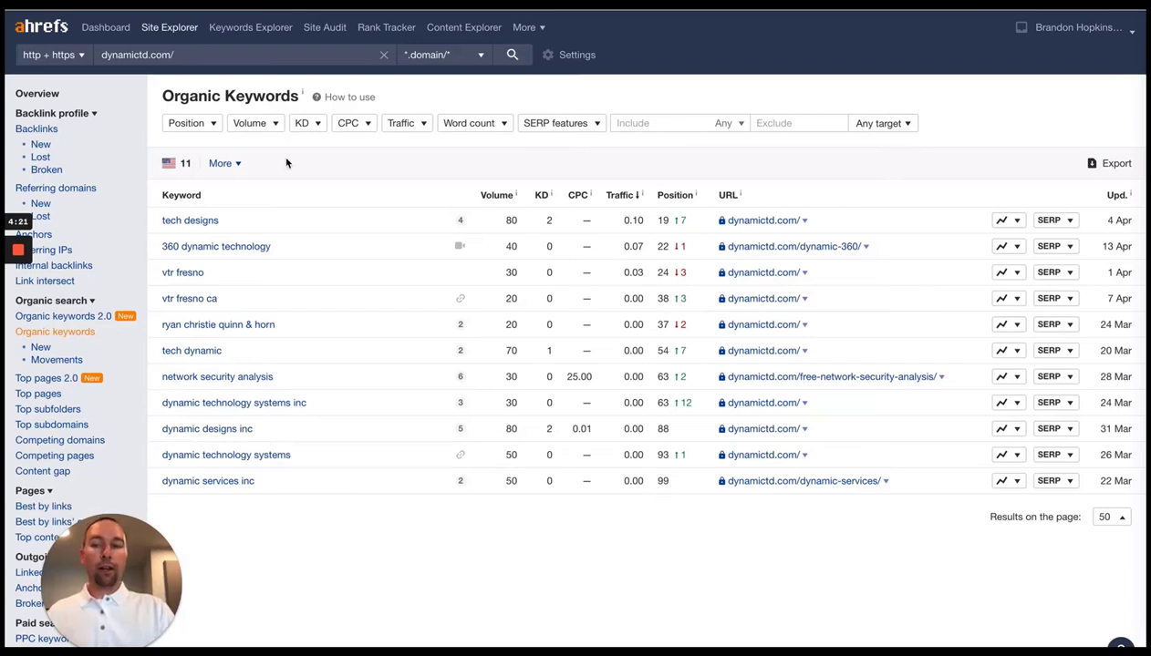
mouse_move(666, 227)
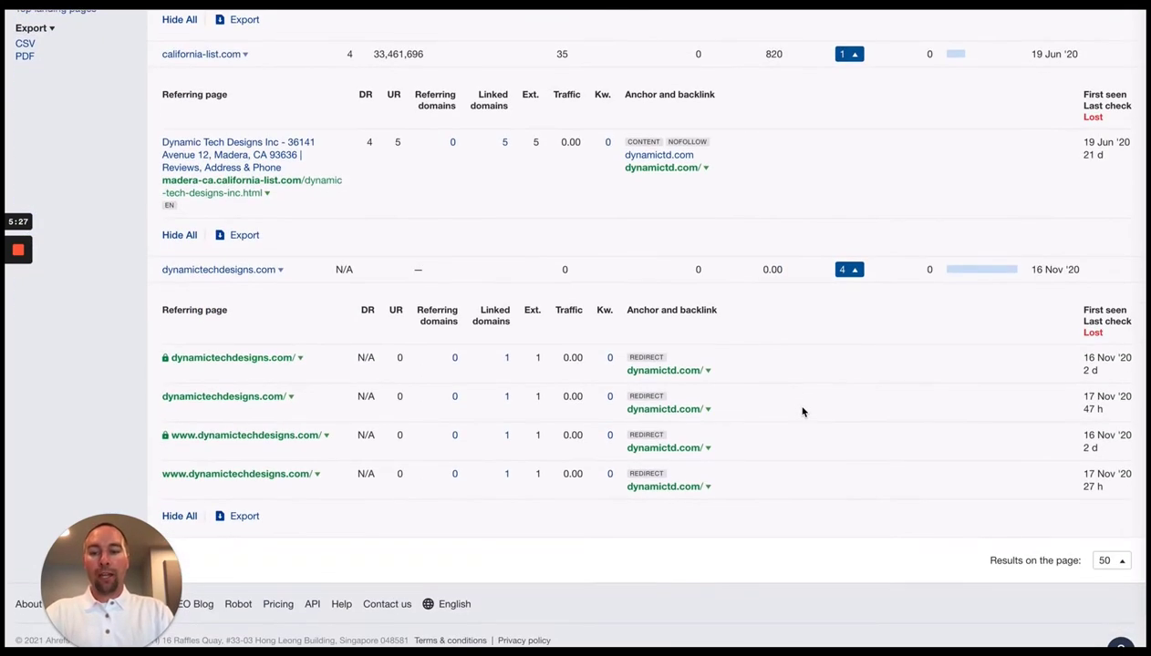
scroll("up", 3)
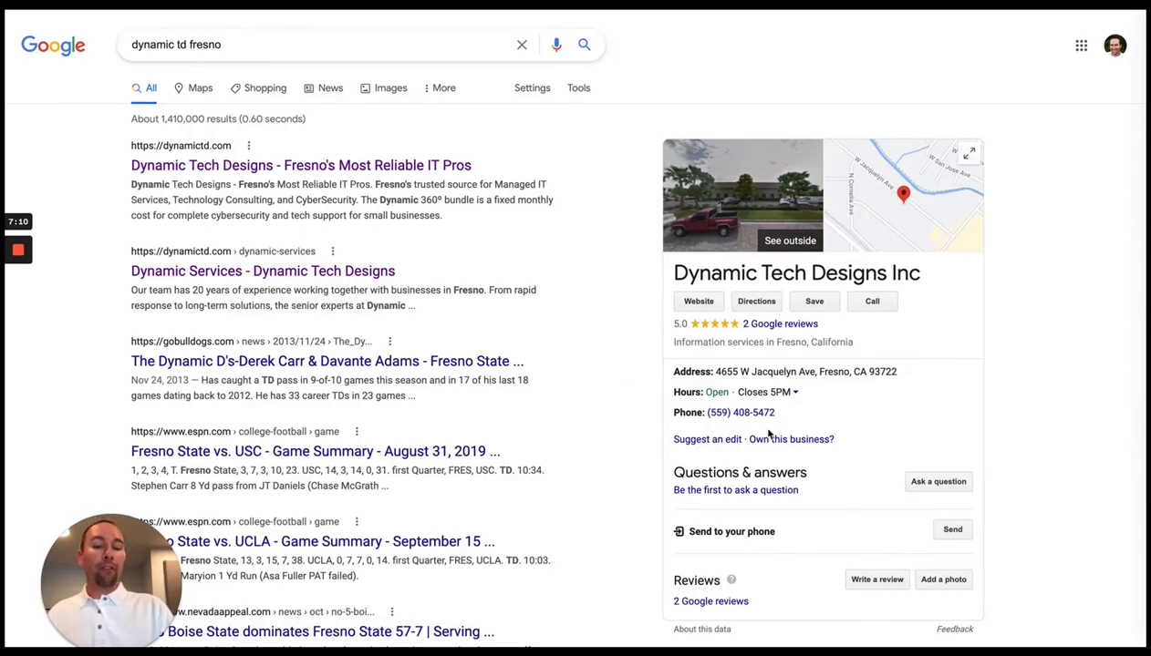
mouse_move(634, 203)
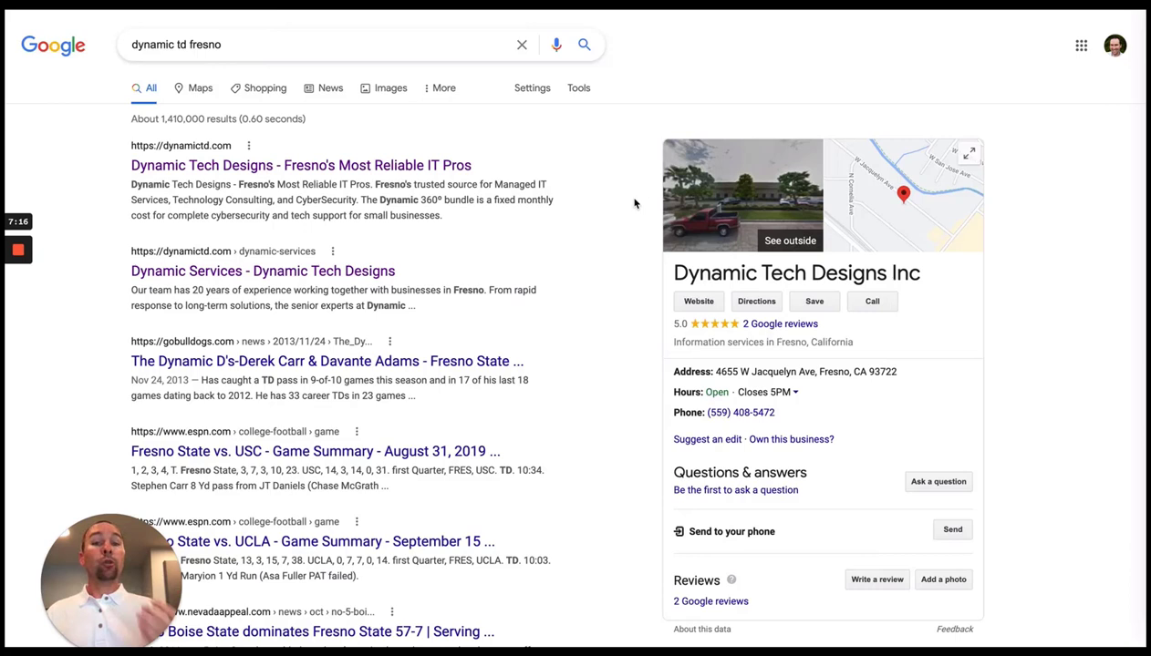